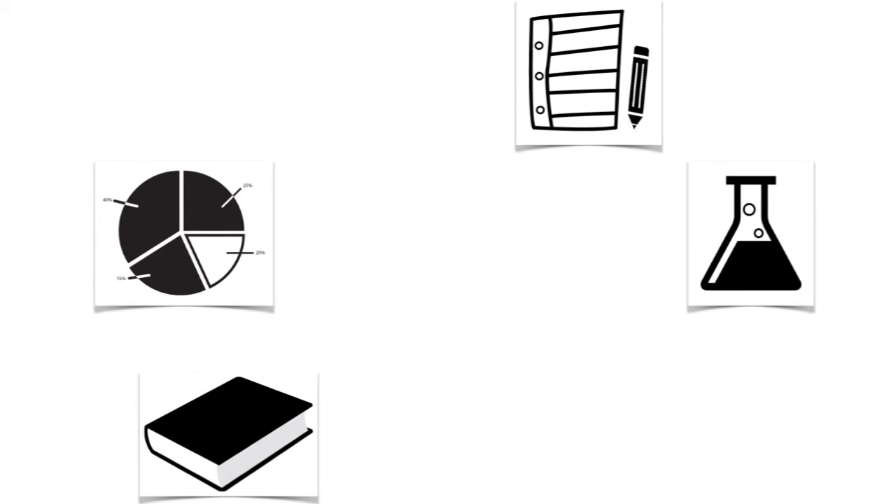
# - Move the book icon from the lower left to the centre, between the pie chart and flask
pyautogui.moveTo(226, 431); pyautogui.dragTo(560, 273)
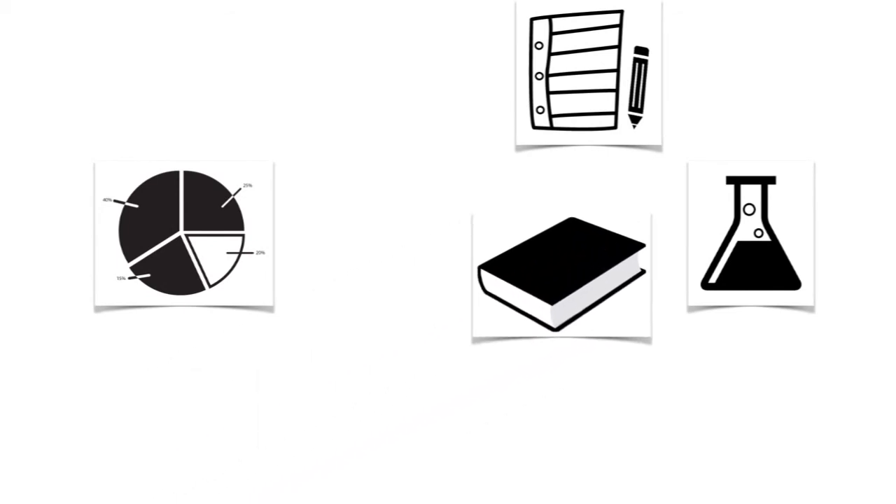